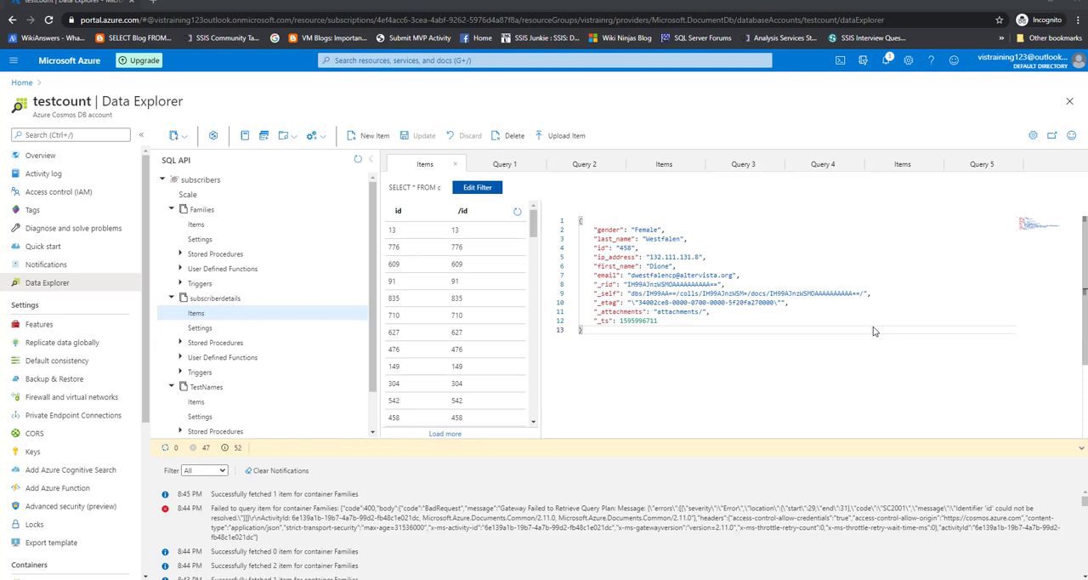
mouse_move(670, 272)
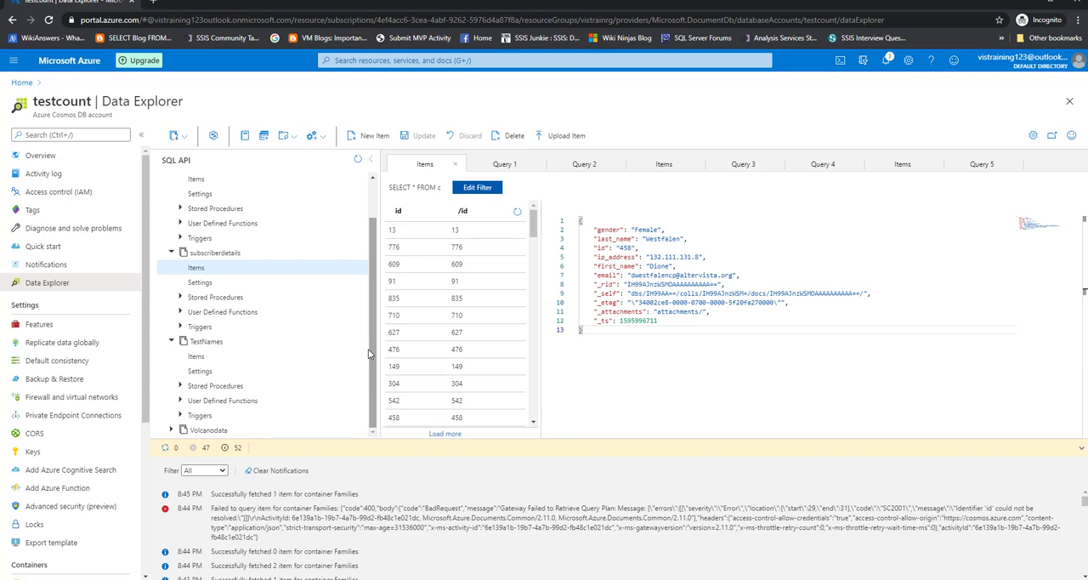
mouse_move(370, 349)
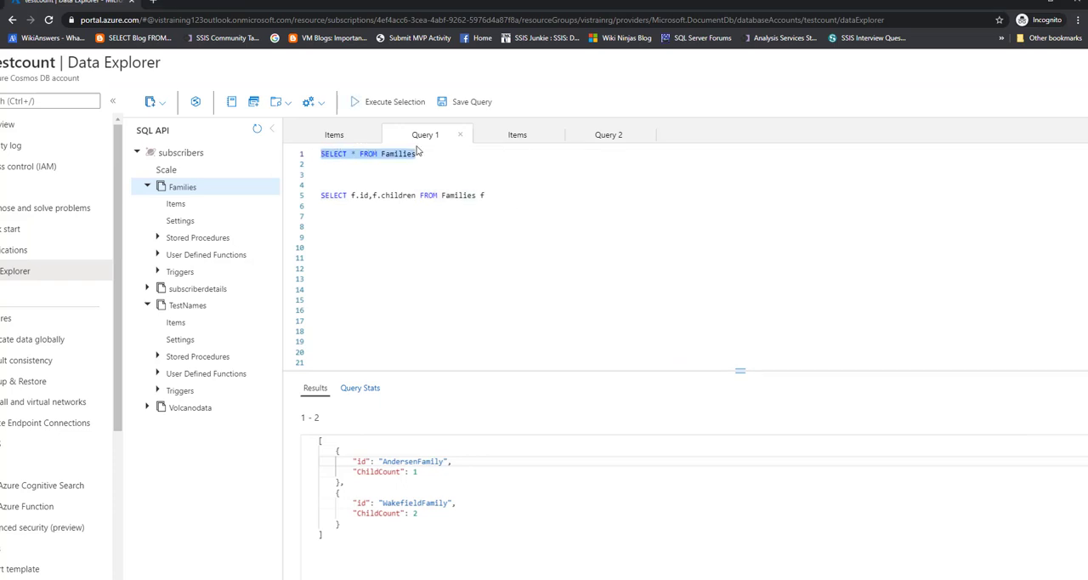
- Run SELECT * FROM Families and review the full family JSON documents
click(465, 156)
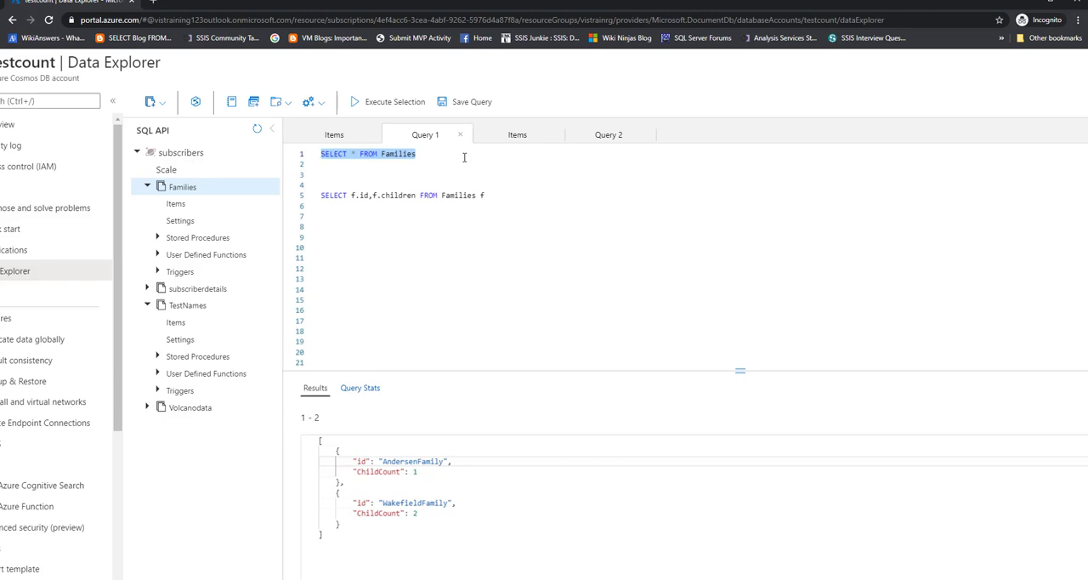
click(388, 102)
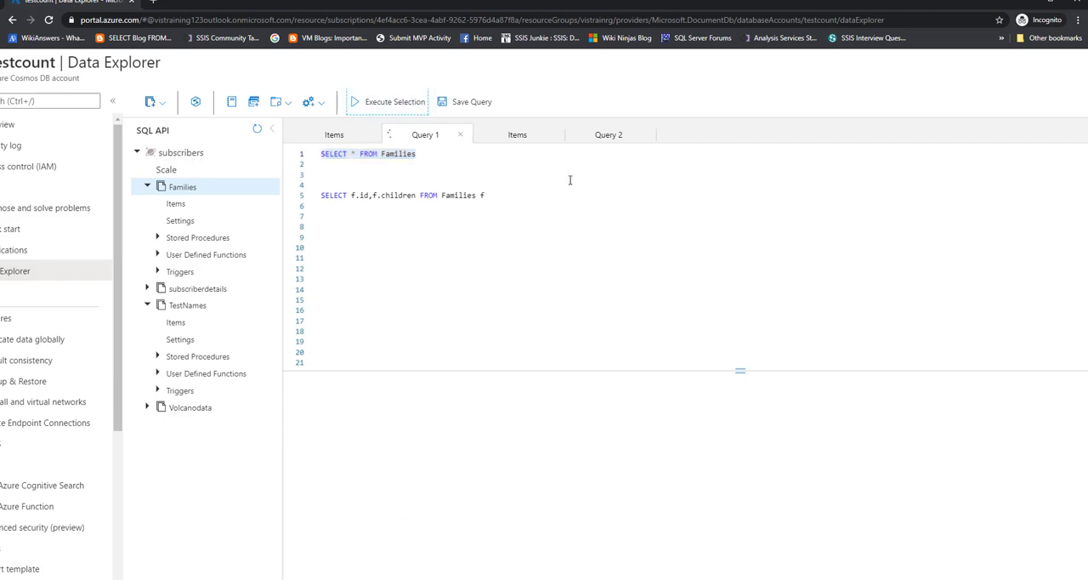
click(394, 102)
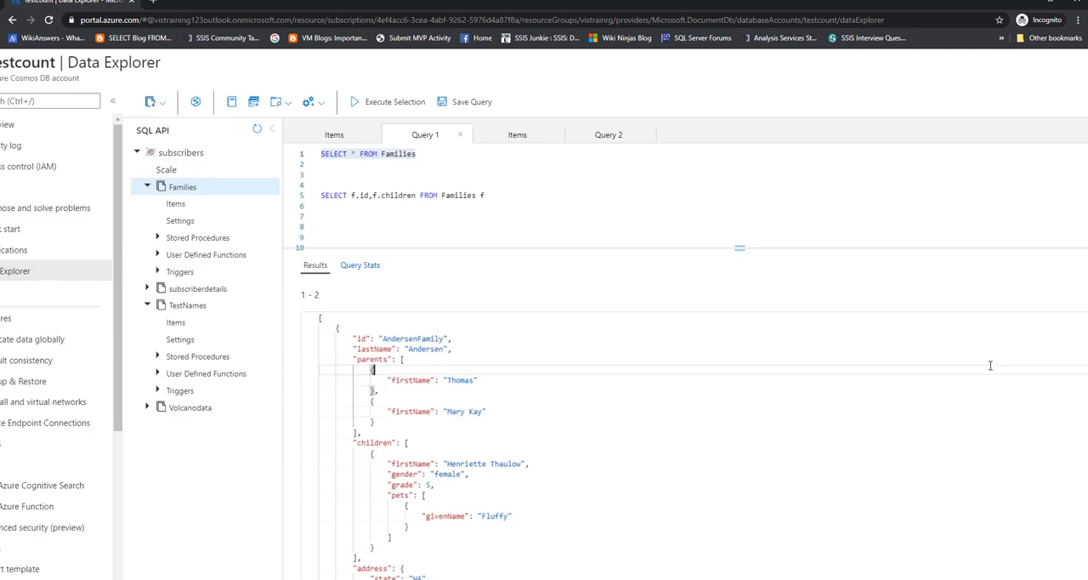
mouse_move(966, 371)
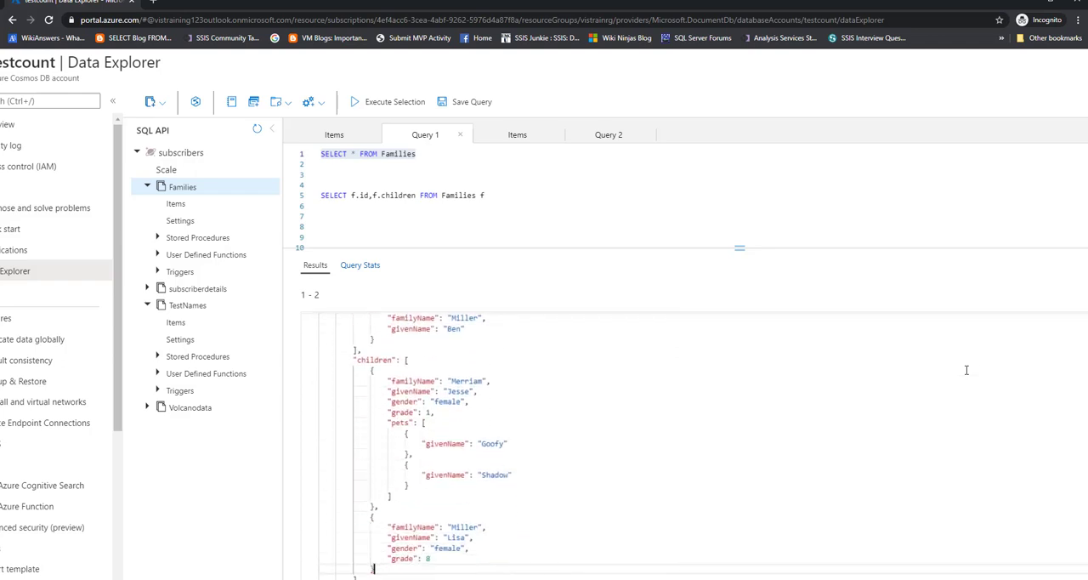
scroll(down, 3)
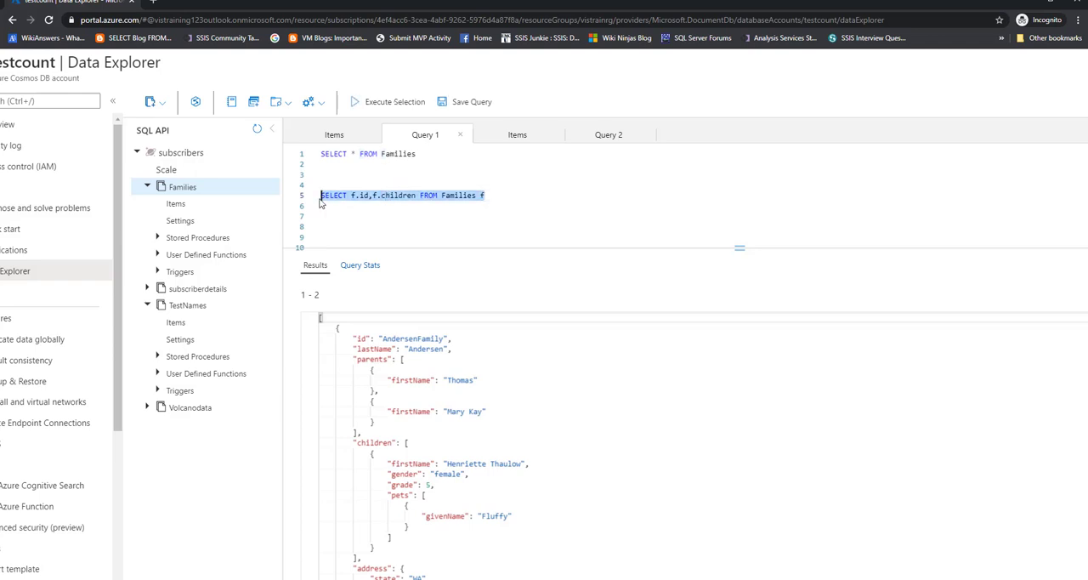
- Run SELECT f.id, f.children FROM Families f to return ids with children arrays
click(387, 102)
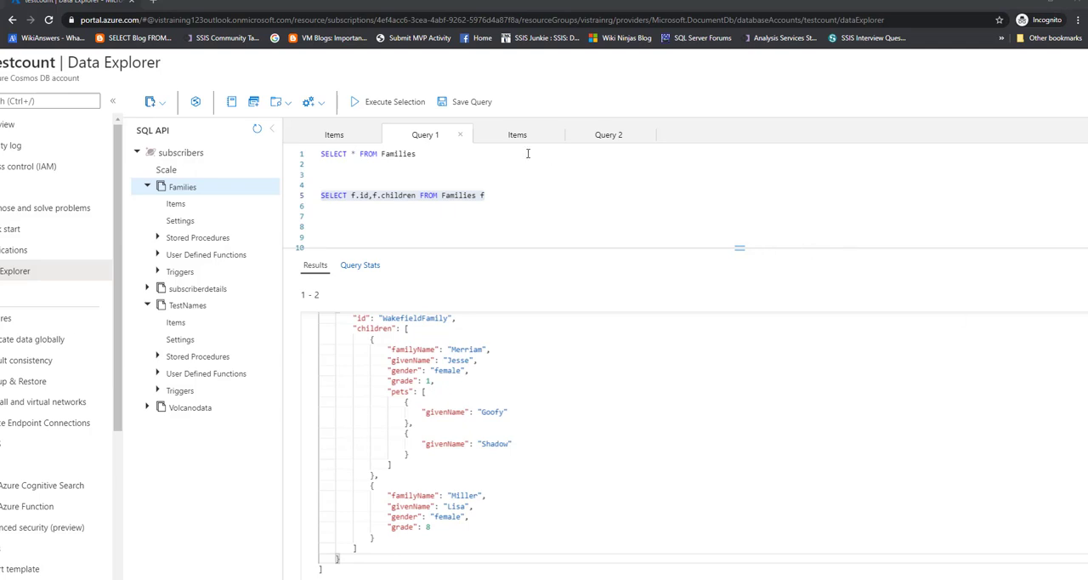
click(394, 102)
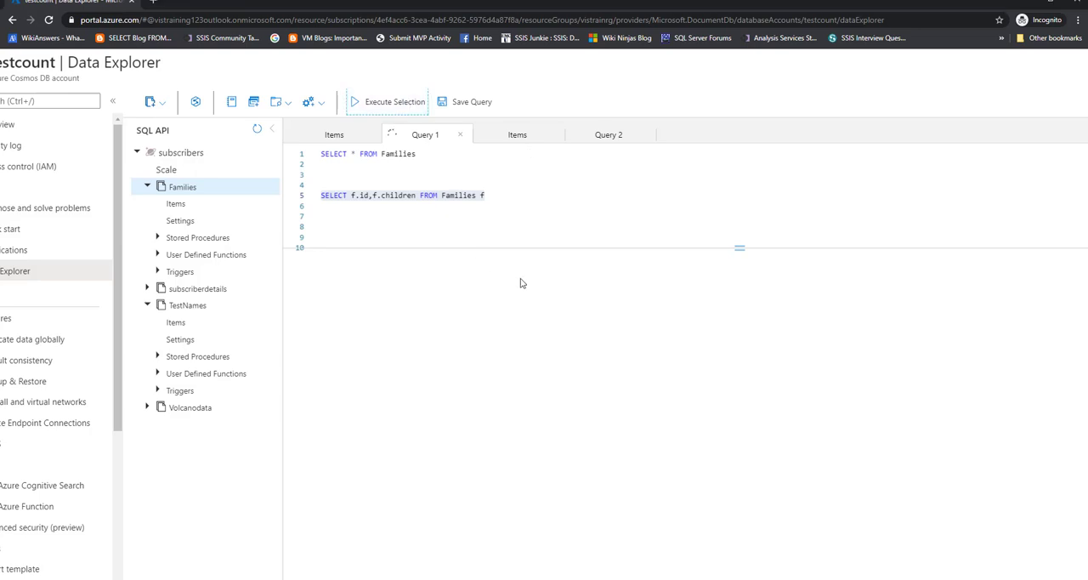
click(395, 102)
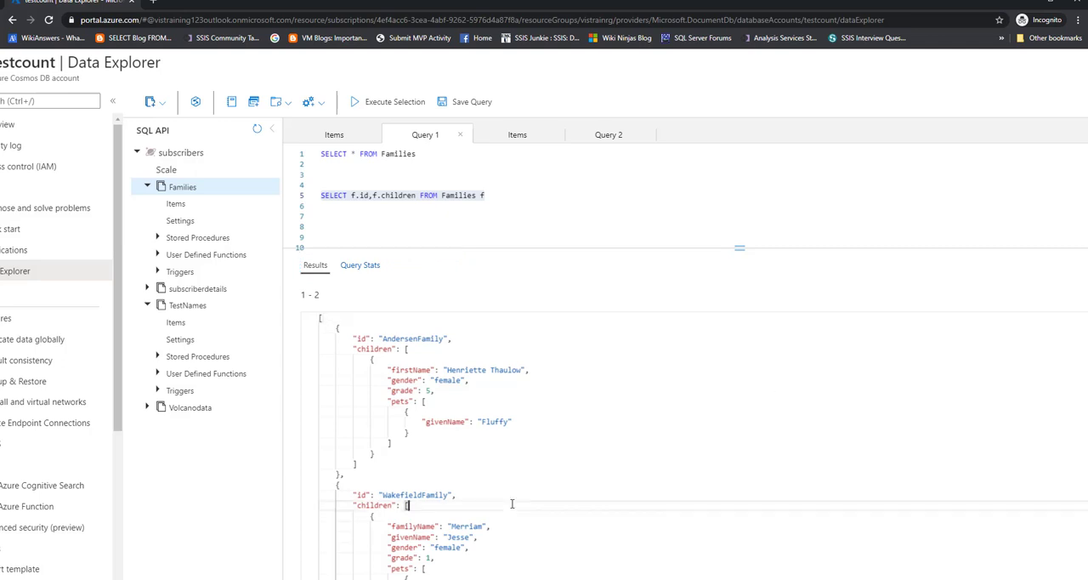
scroll(down, 3)
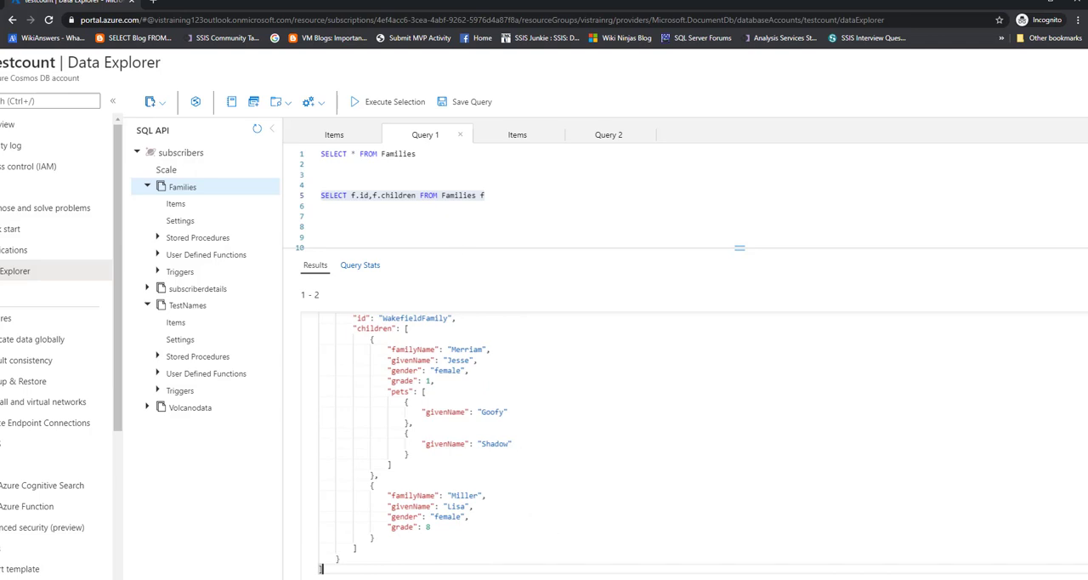
mouse_move(935, 561)
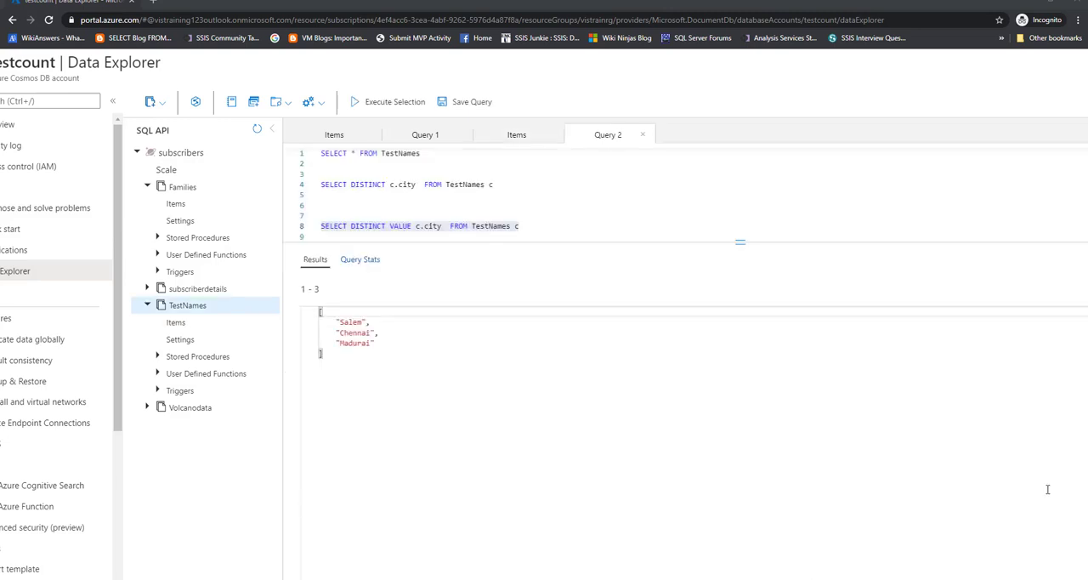
- Inspect TestNames document with id 100 in the Items view
click(175, 321)
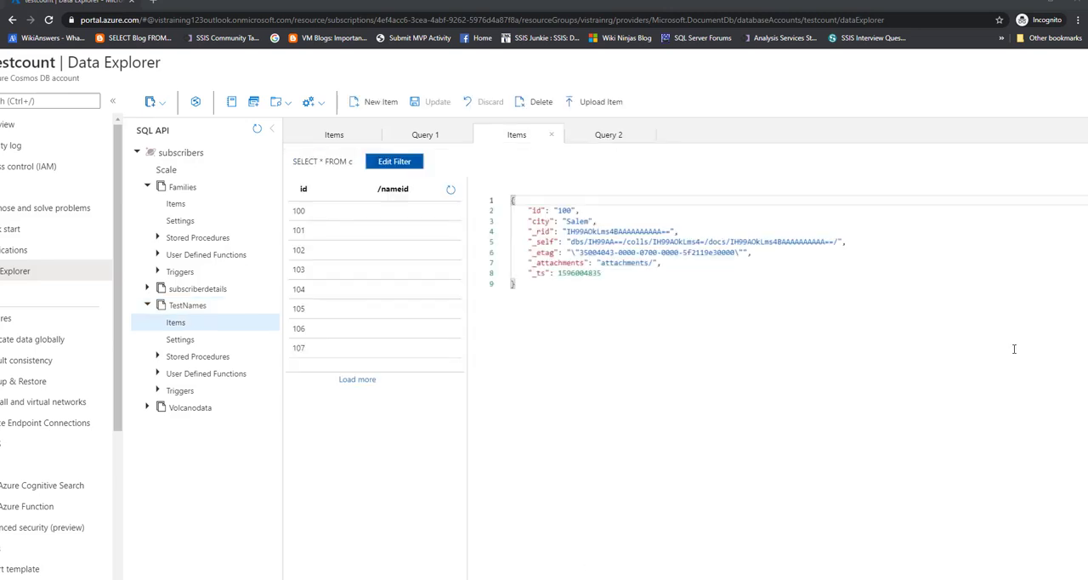
mouse_move(467, 255)
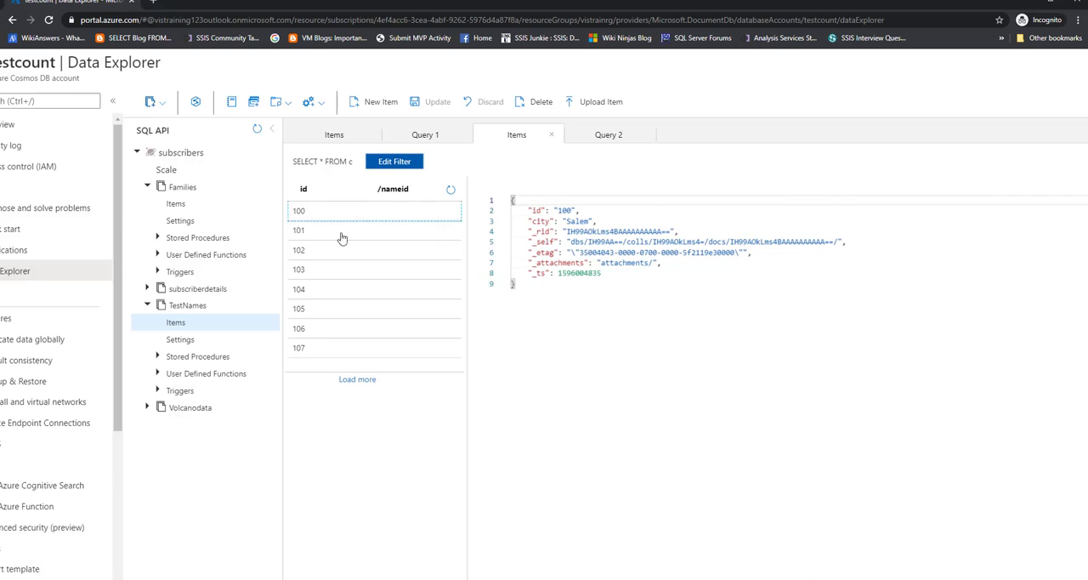
click(340, 248)
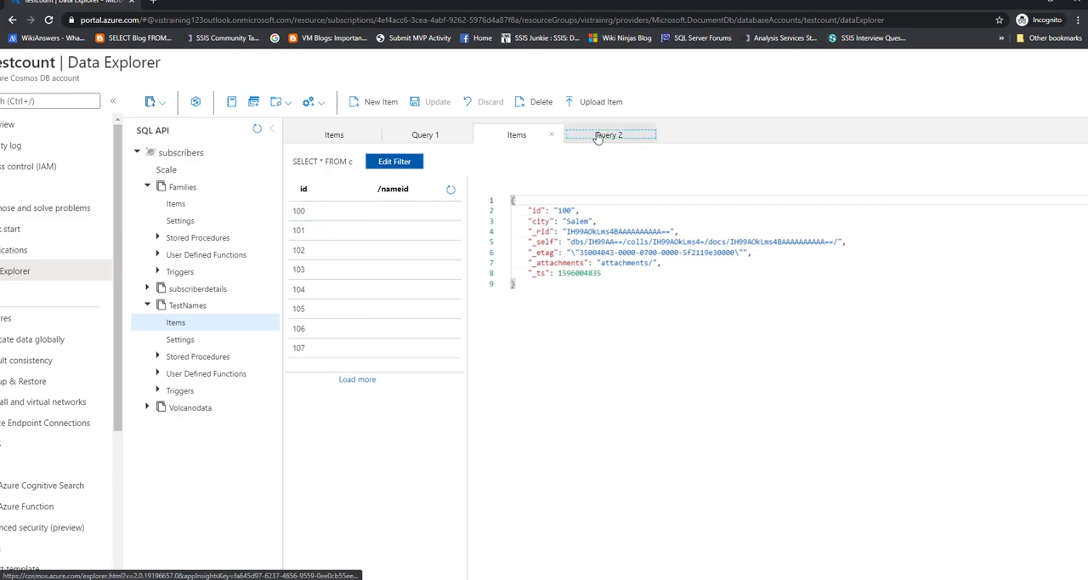
- Run SELECT * FROM TestNames in Query 2 to return all eight documents
click(609, 135)
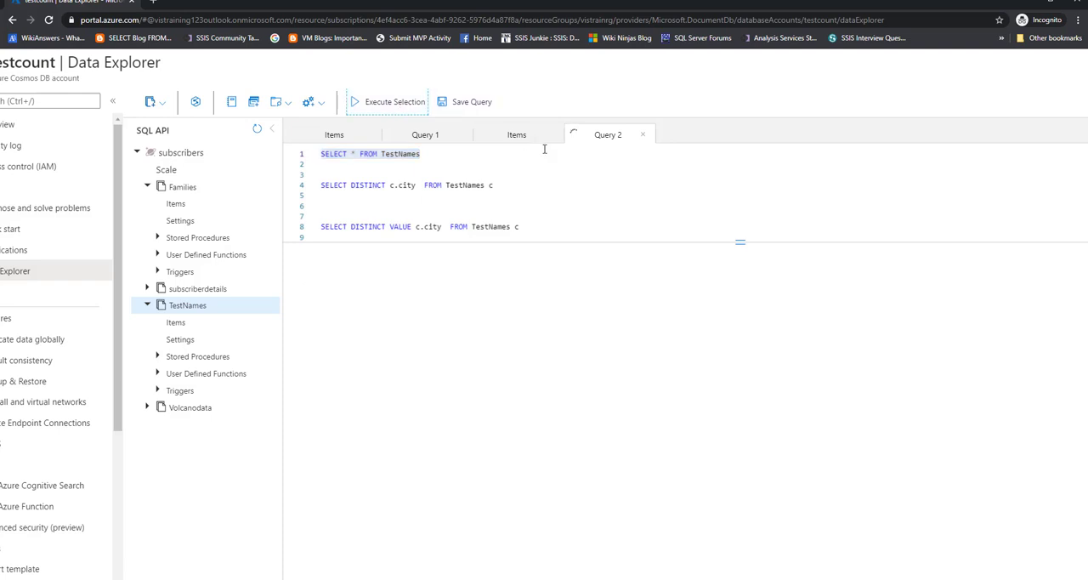
click(395, 102)
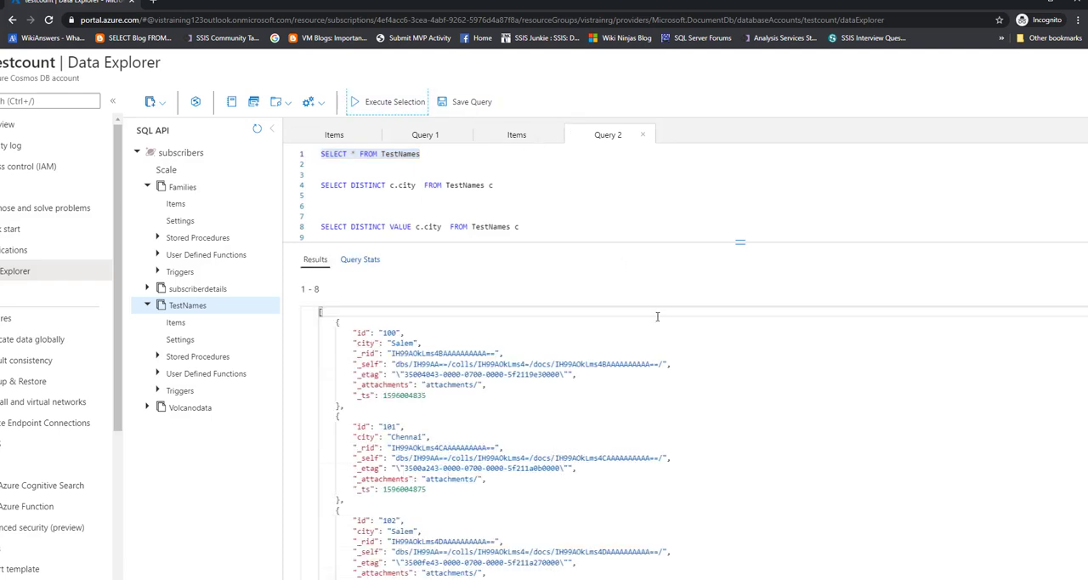
mouse_move(946, 306)
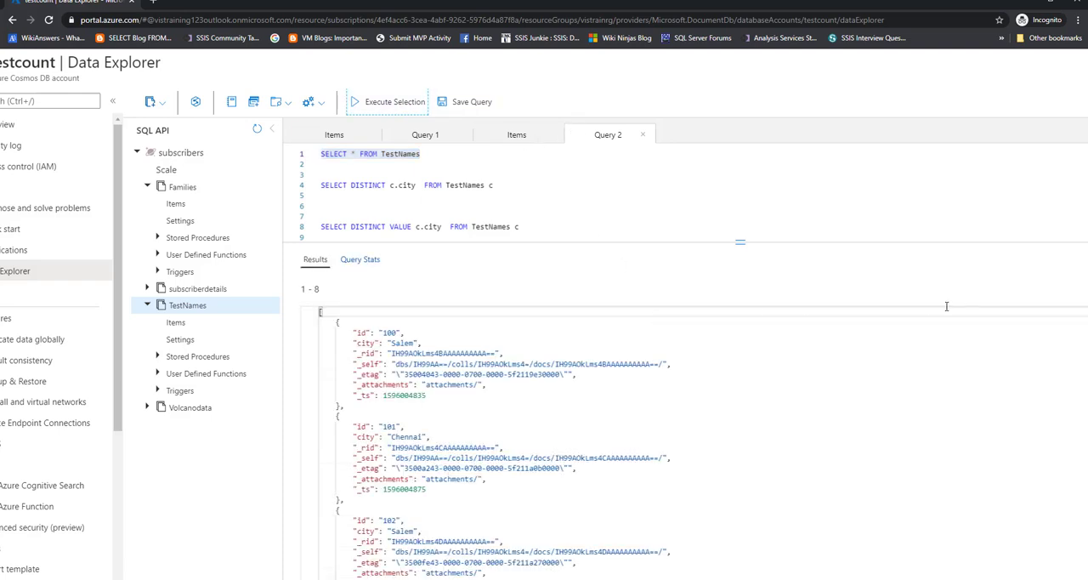
mouse_move(560, 316)
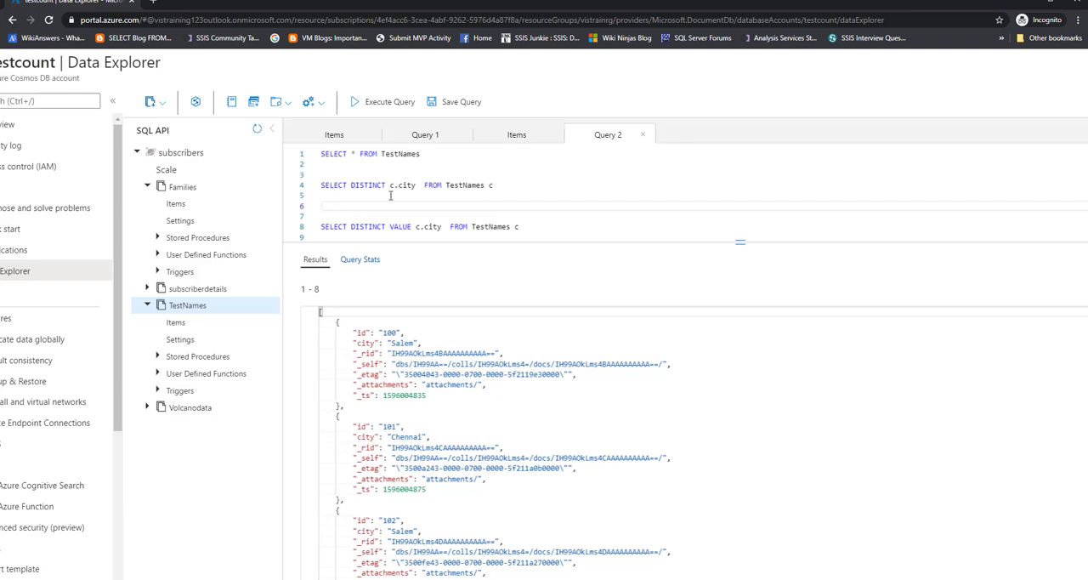
- Run SELECT DISTINCT c.city FROM TestNames c, returning Salem, Chennai and Madurai objects
drag(387, 183, 491, 184)
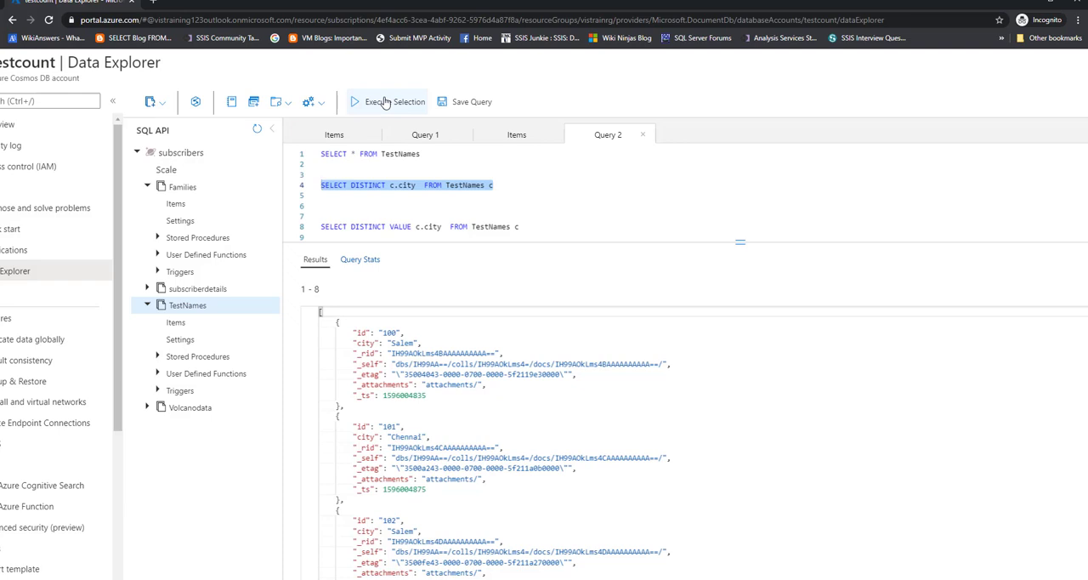
click(388, 102)
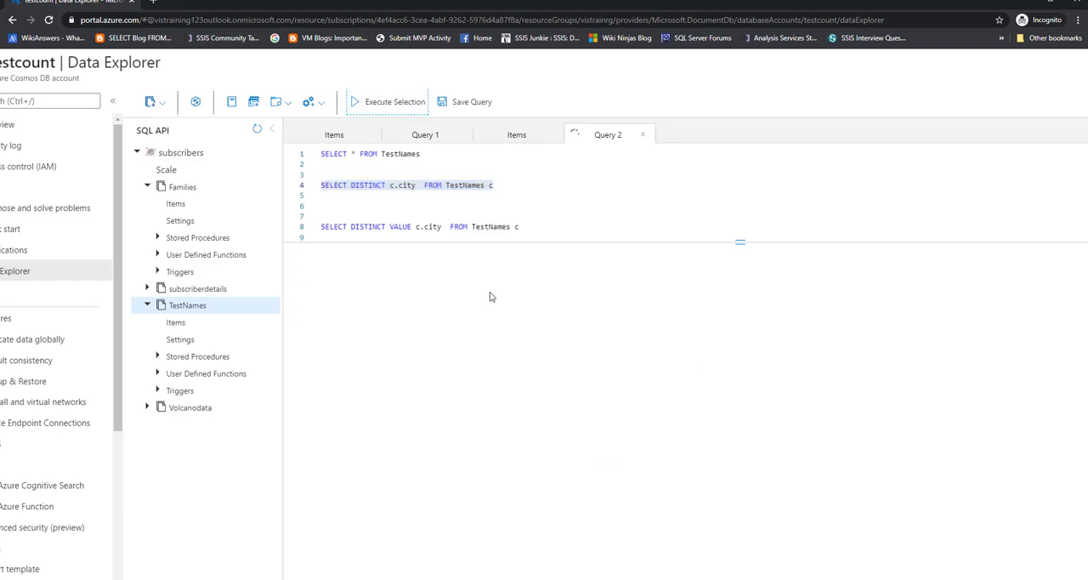
click(388, 102)
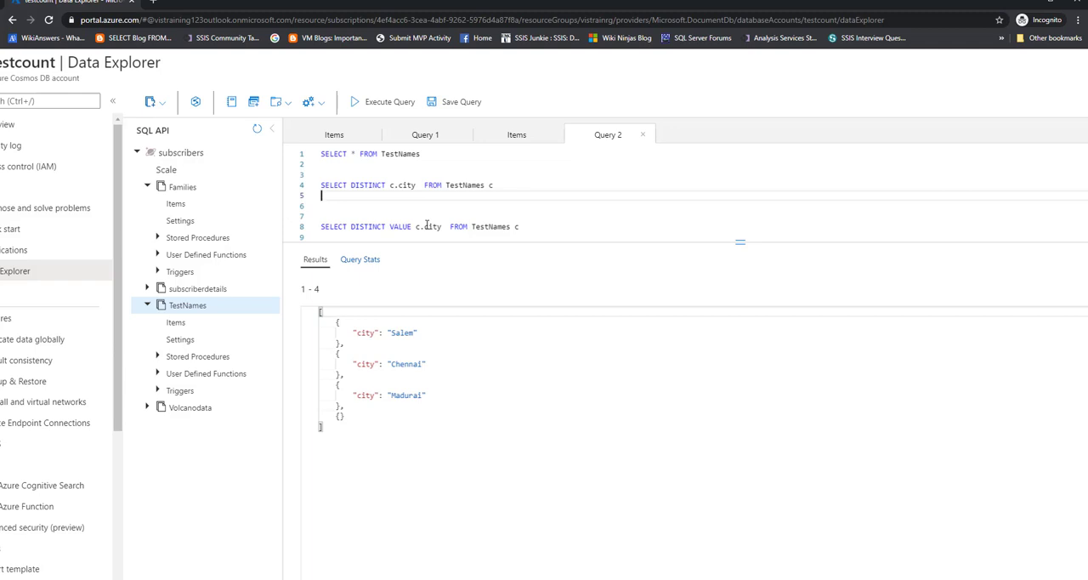
mouse_move(538, 228)
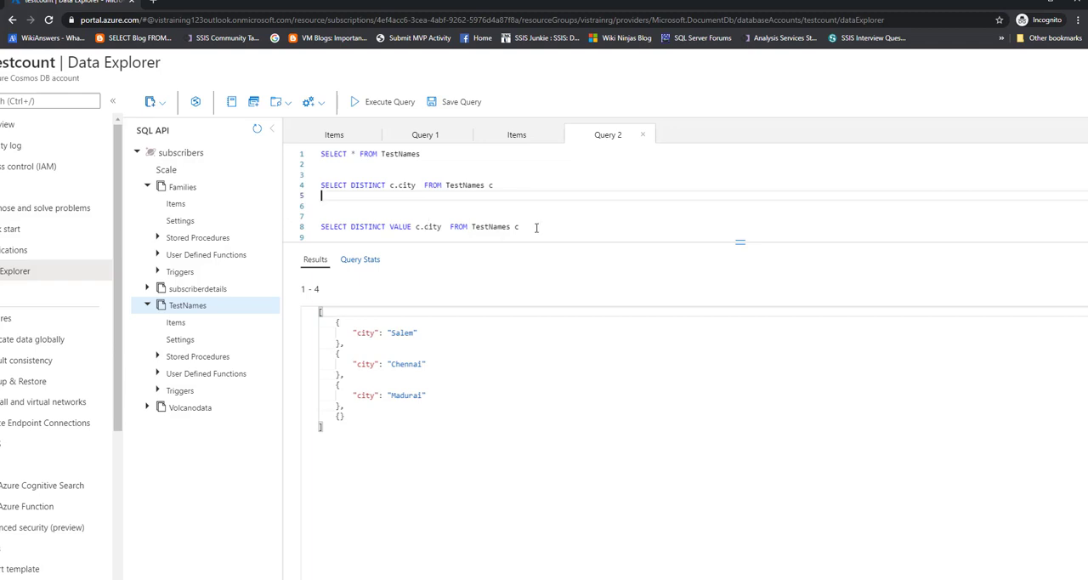
mouse_move(394, 228)
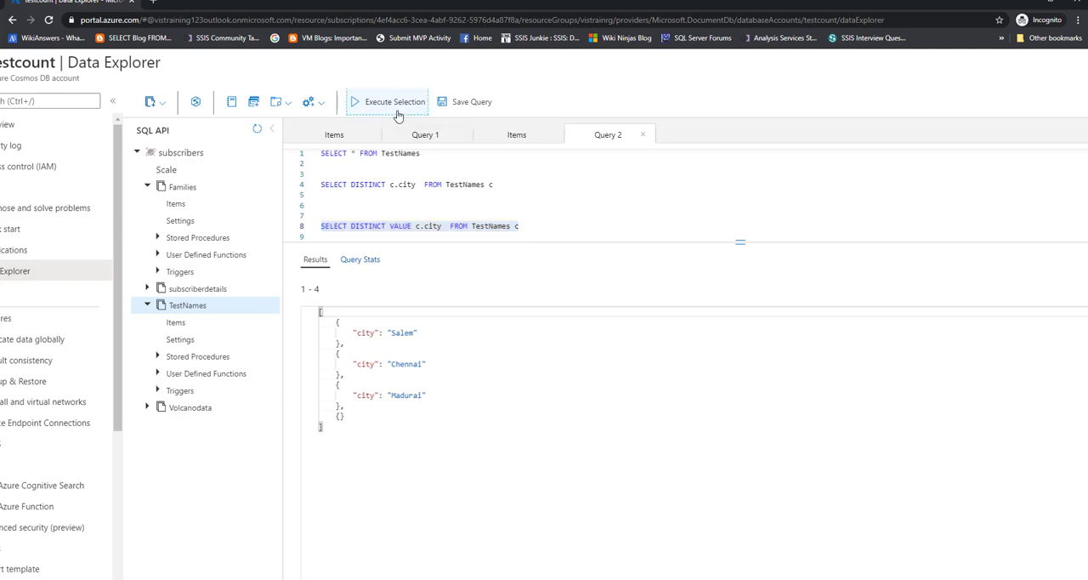
- Run SELECT DISTINCT VALUE c.city to return the cities as plain strings
click(393, 102)
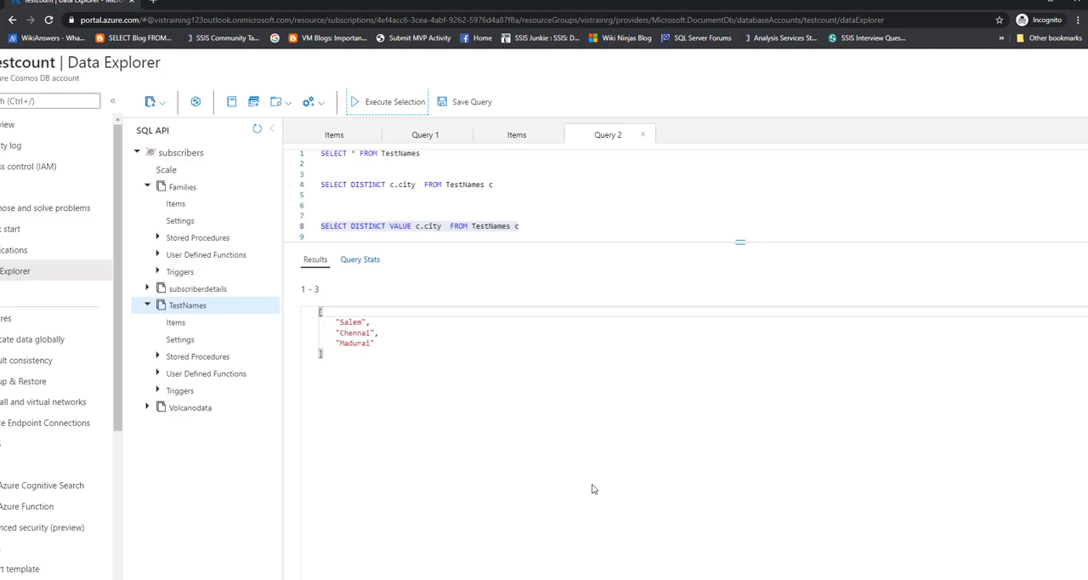
mouse_move(575, 574)
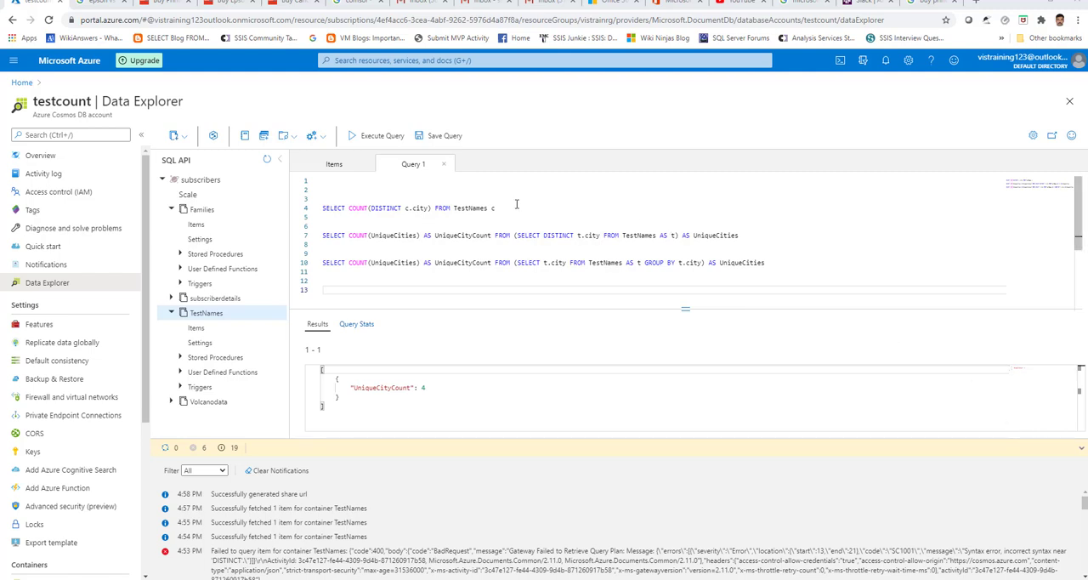
mouse_move(507, 207)
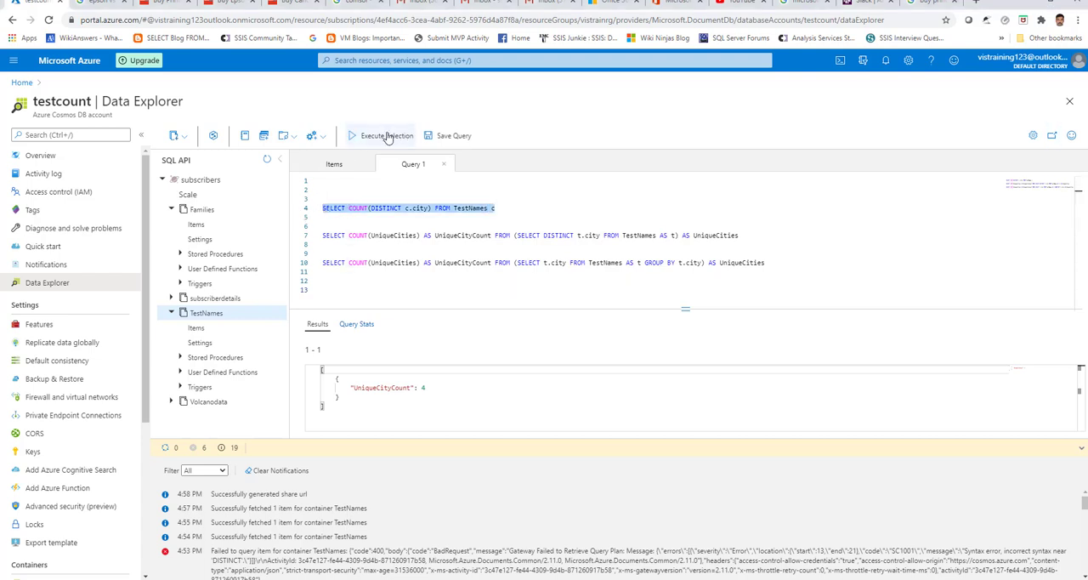
- Run SELECT COUNT(DISTINCT c.city) against TestNames, which fails with a BadRequest error
click(385, 136)
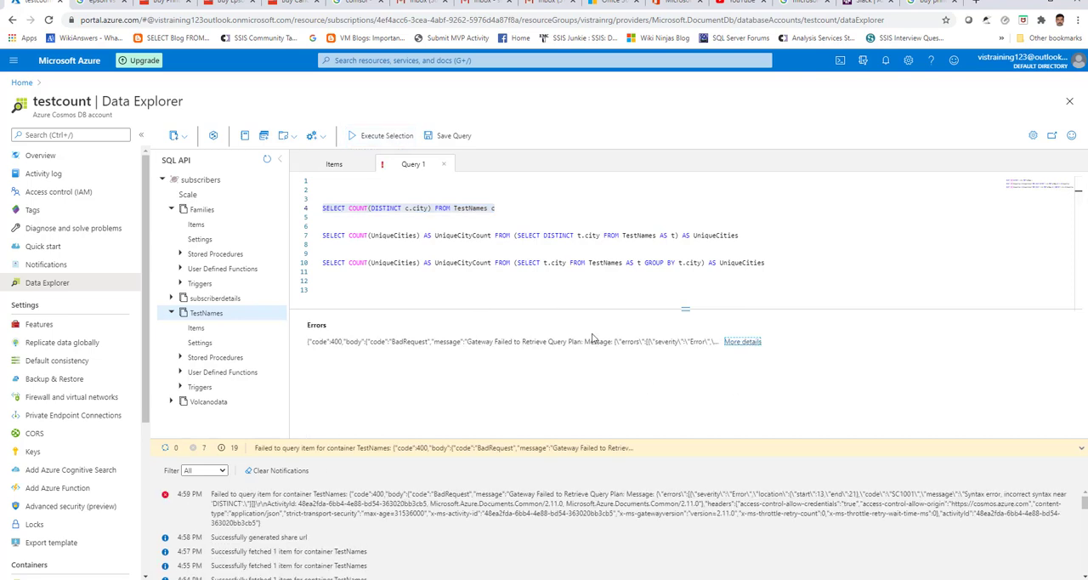
mouse_move(614, 350)
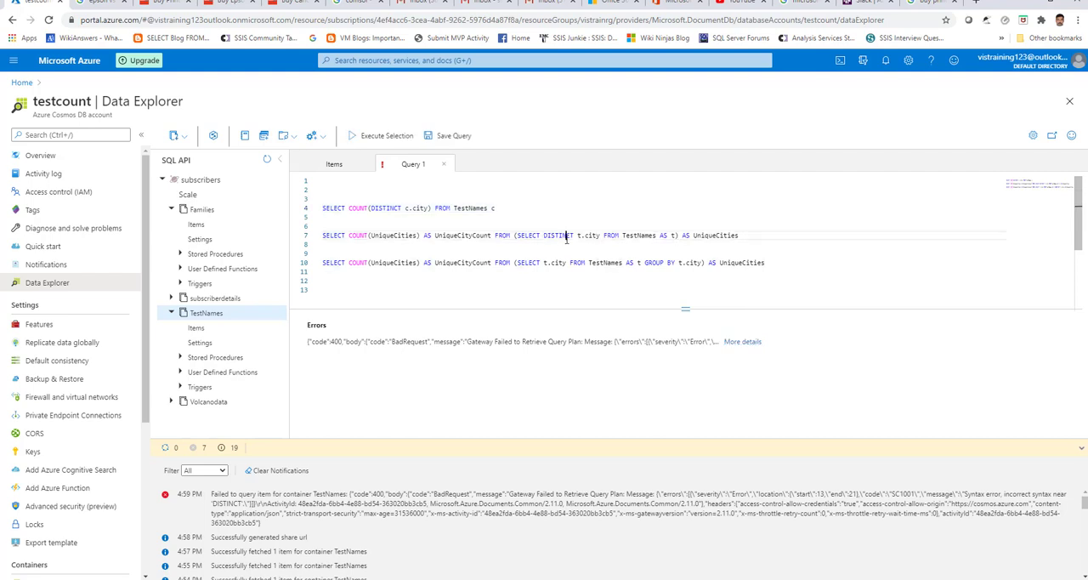
- Run only the COUNT over SELECT DISTINCT c.city subquery, returning UniqueCityCount 4
double_click(557, 234)
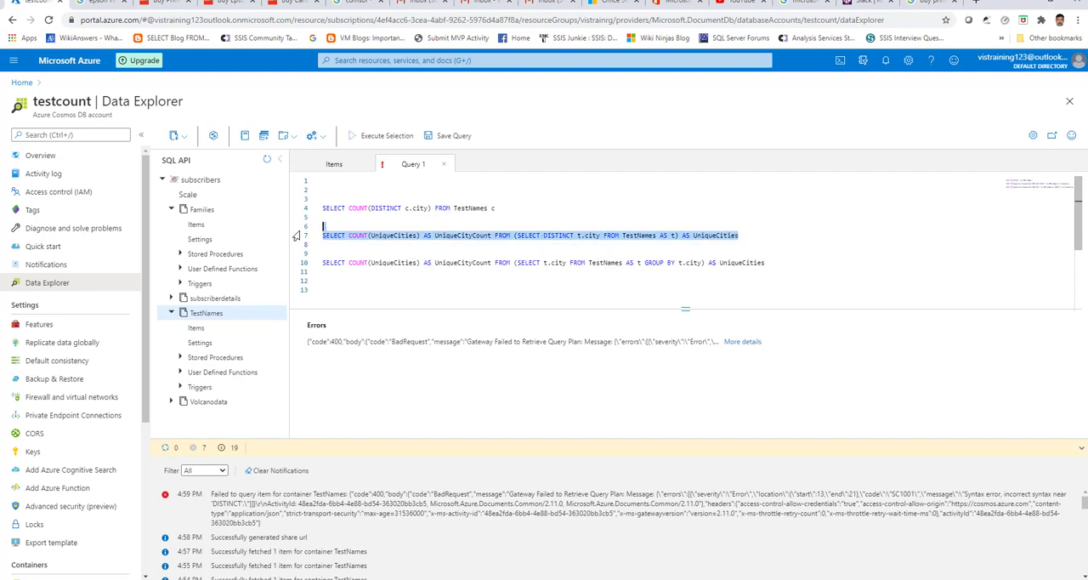
click(381, 136)
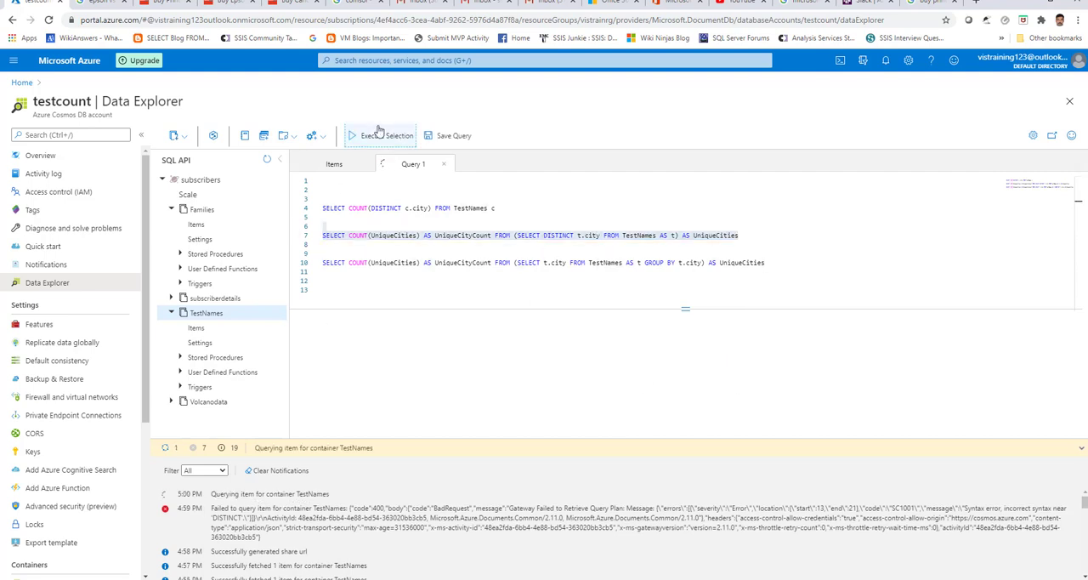
click(381, 136)
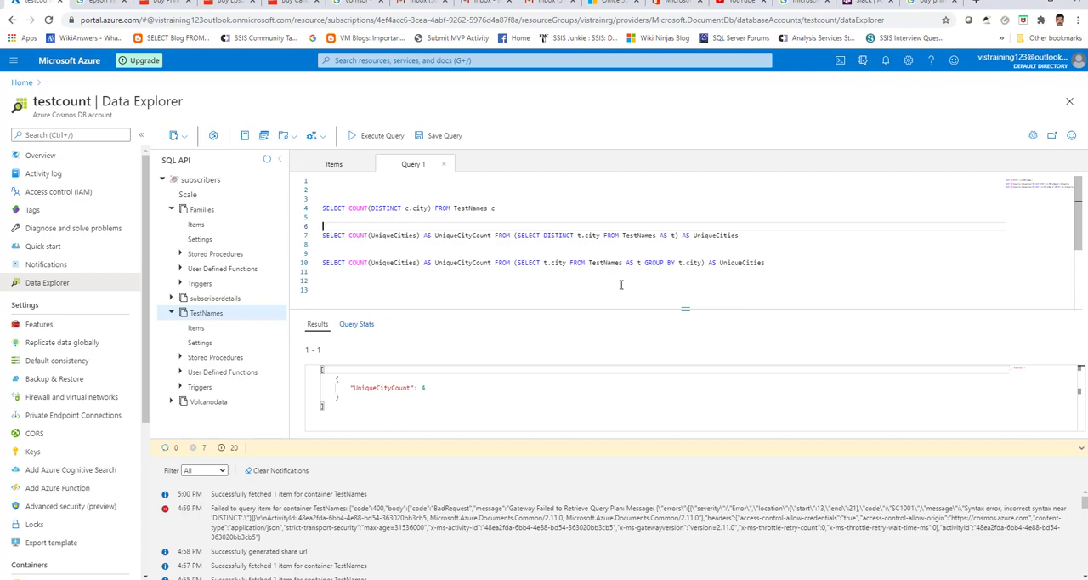
mouse_move(605, 272)
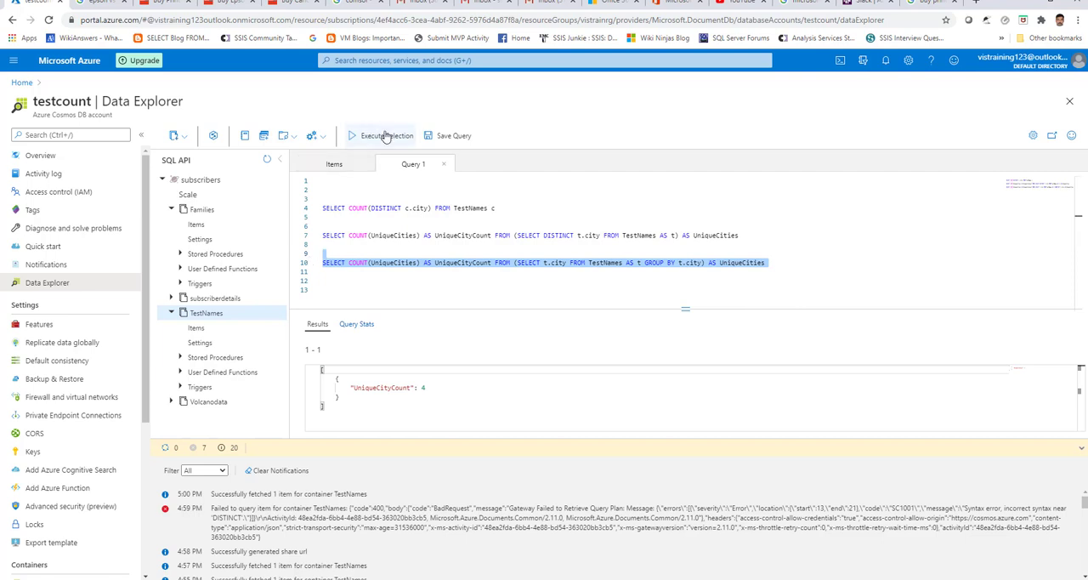
- Run the selected GROUP BY t.city count subquery, which returns a BadRequest error
click(384, 136)
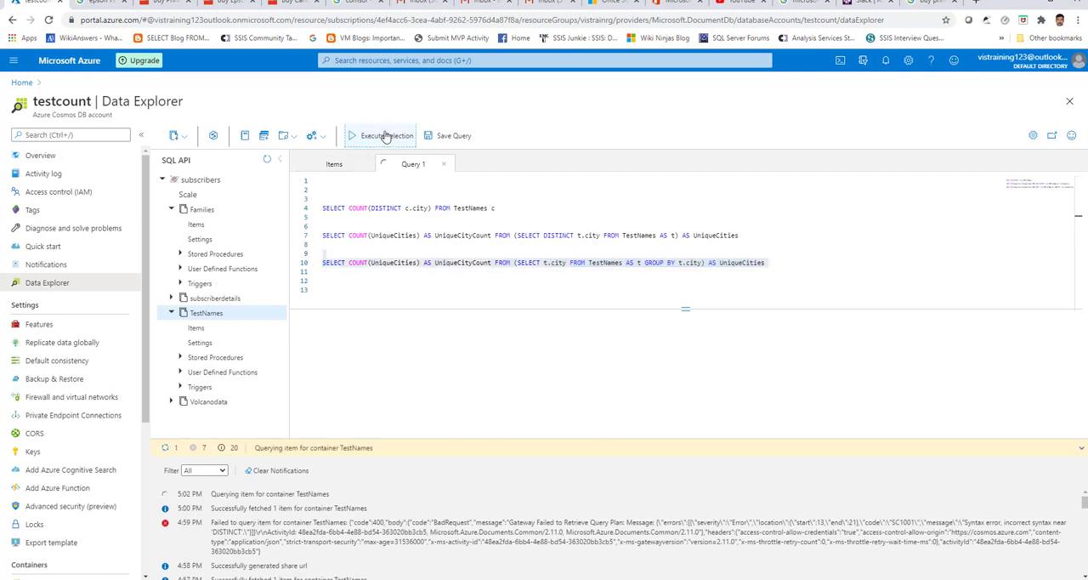
click(380, 136)
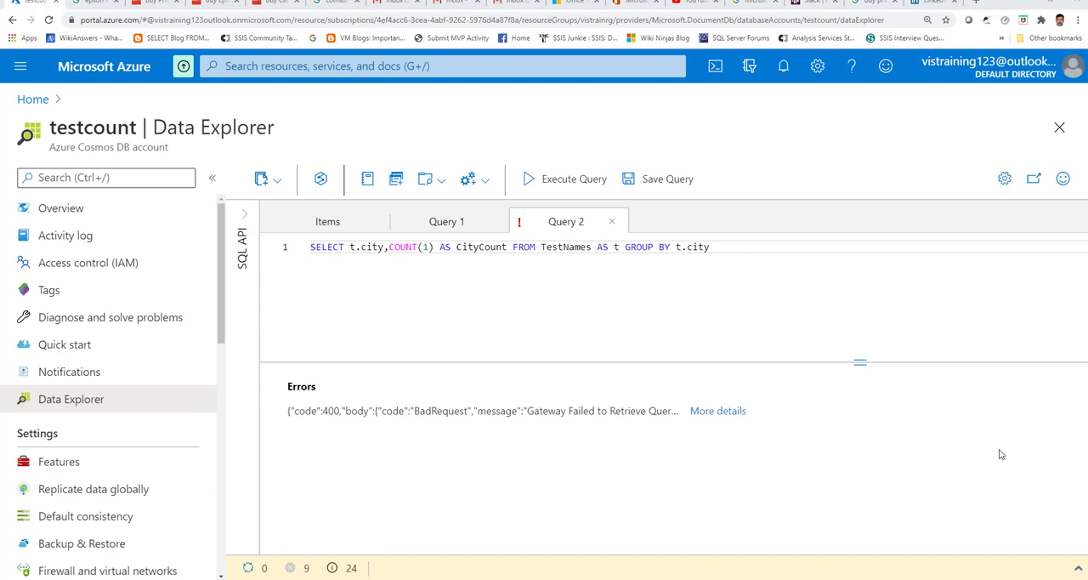
- Run the GROUP BY t.city count query in Query 2 successfully
click(729, 247)
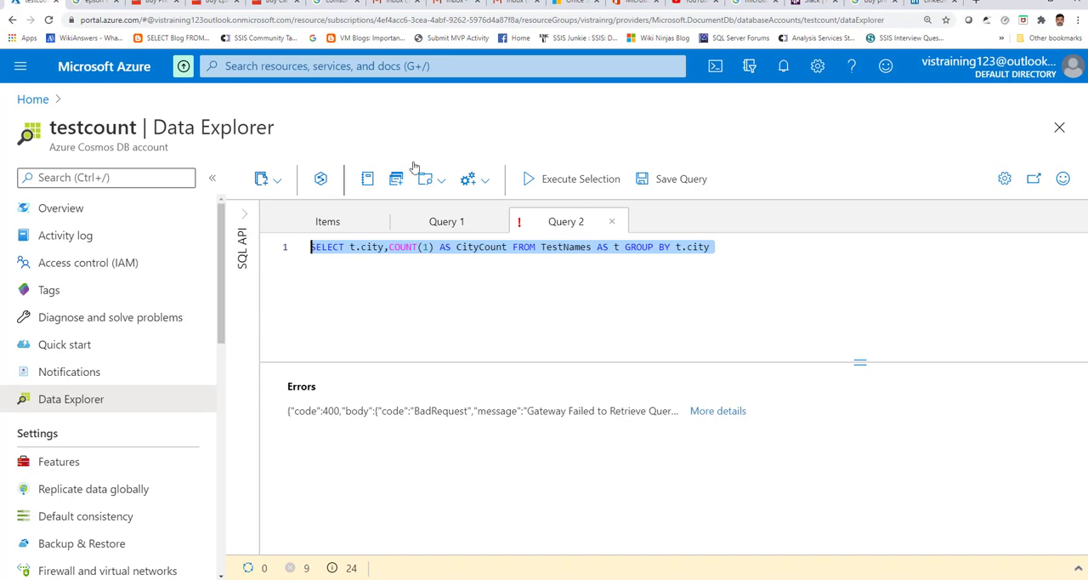
click(571, 179)
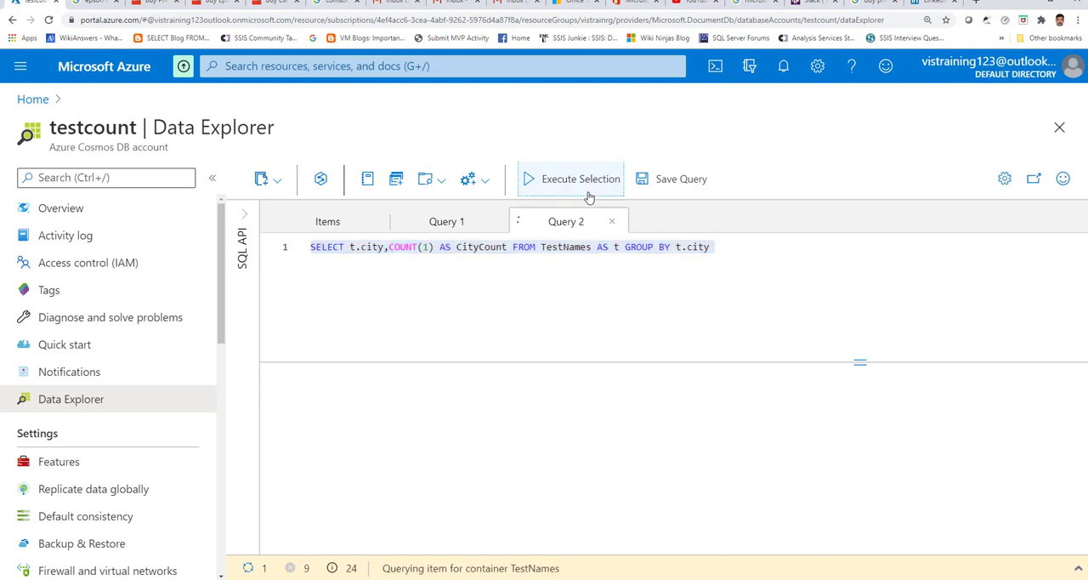
click(581, 179)
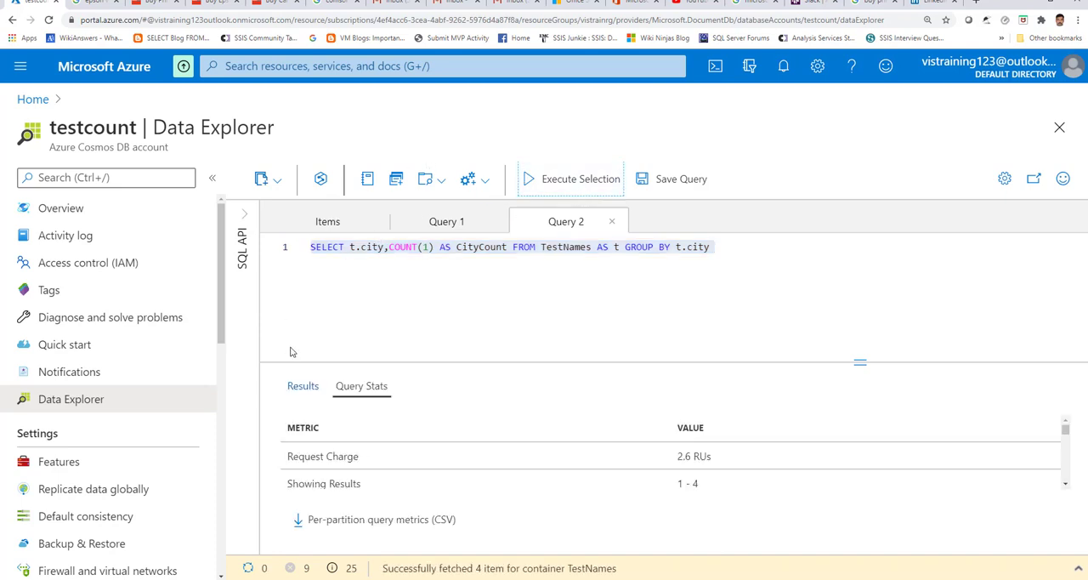
- Review the four grouped results including Madurai 1, Chennai 2 and Salem 3
click(303, 384)
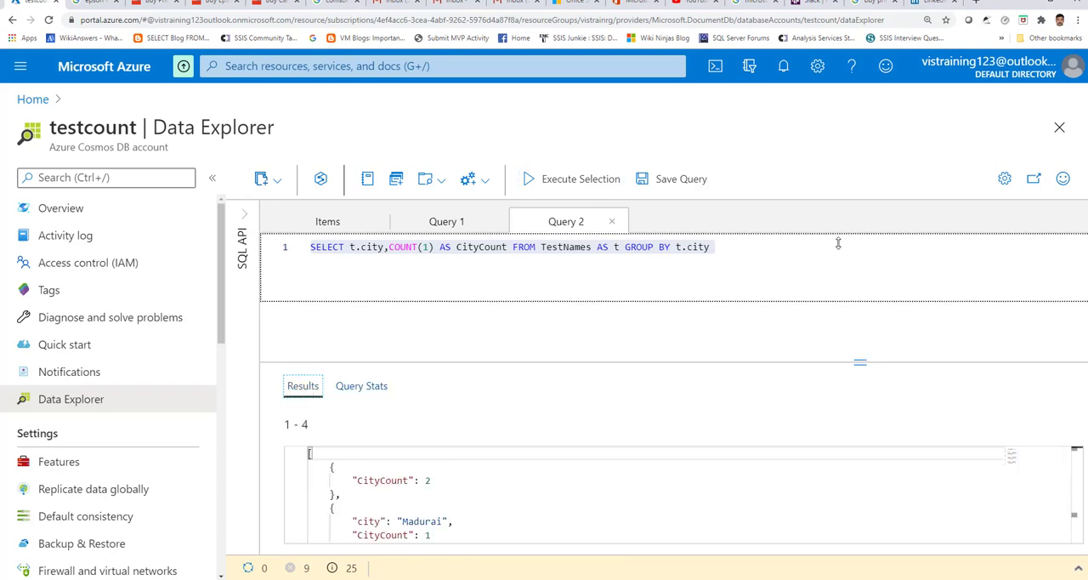
drag(859, 360, 859, 304)
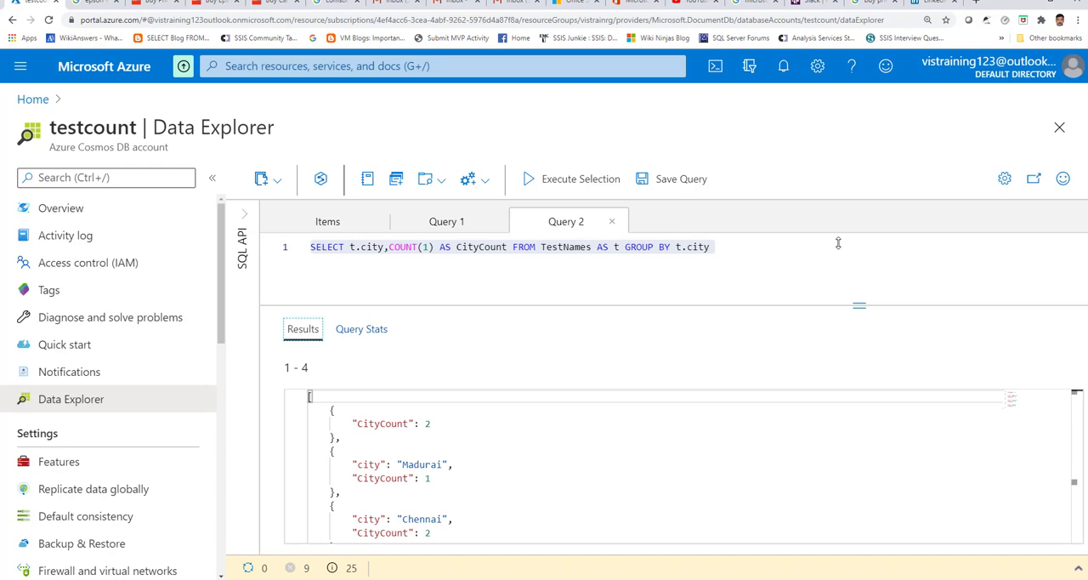
mouse_move(348, 422)
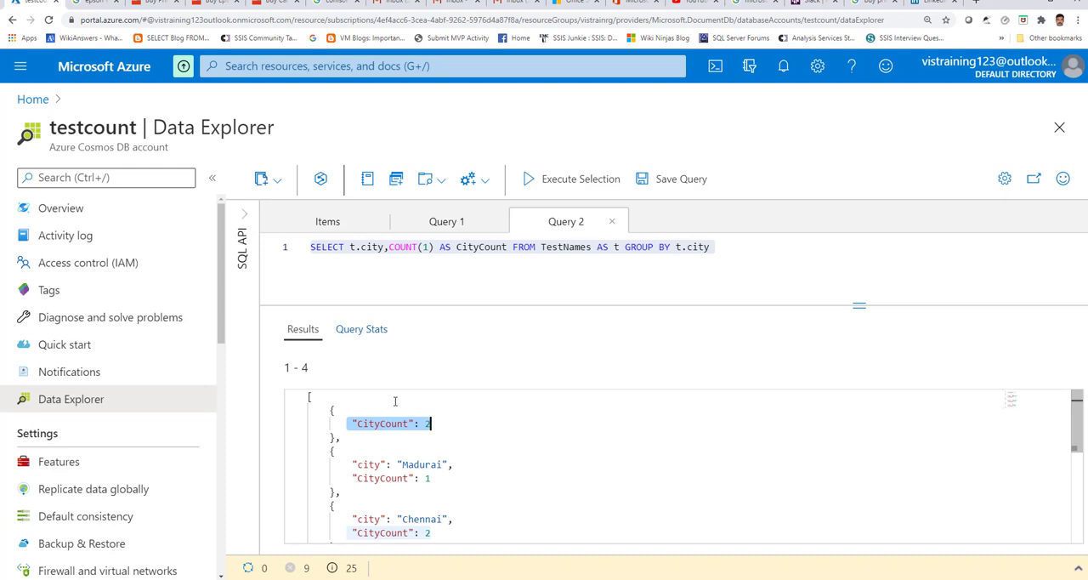
mouse_move(877, 436)
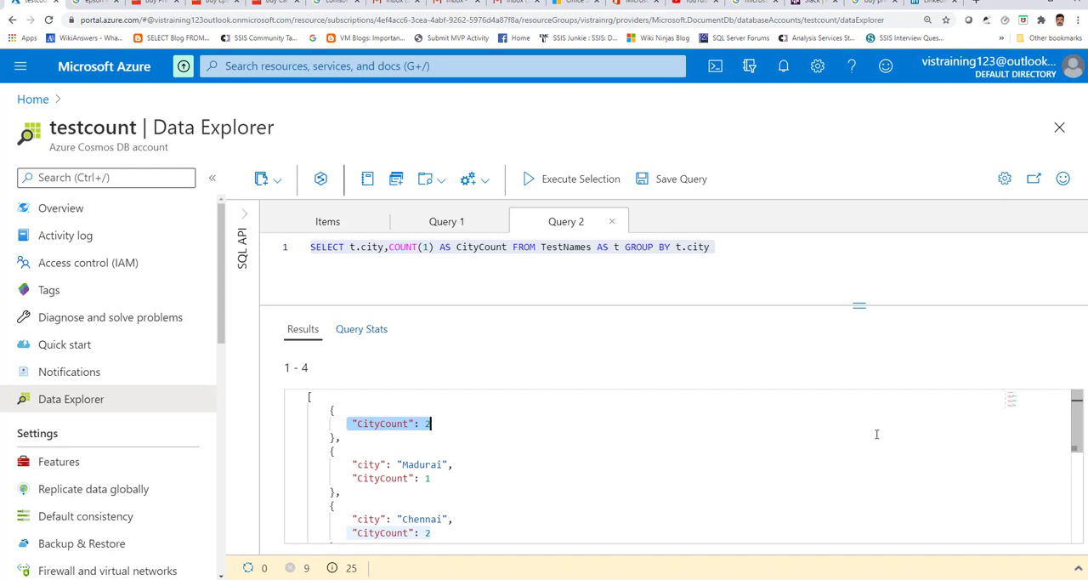
scroll(down, 3)
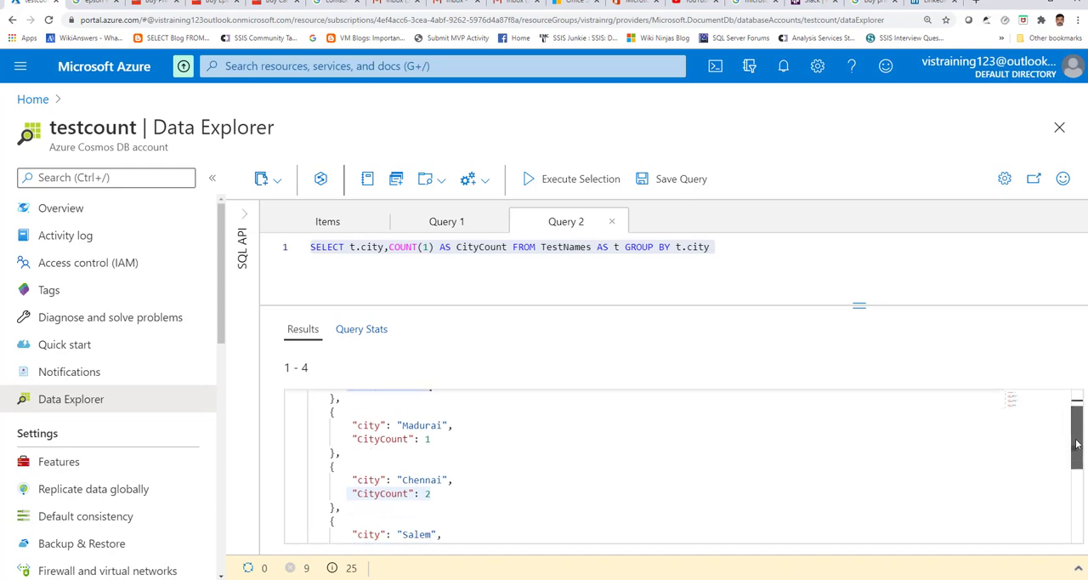
scroll(down, 3)
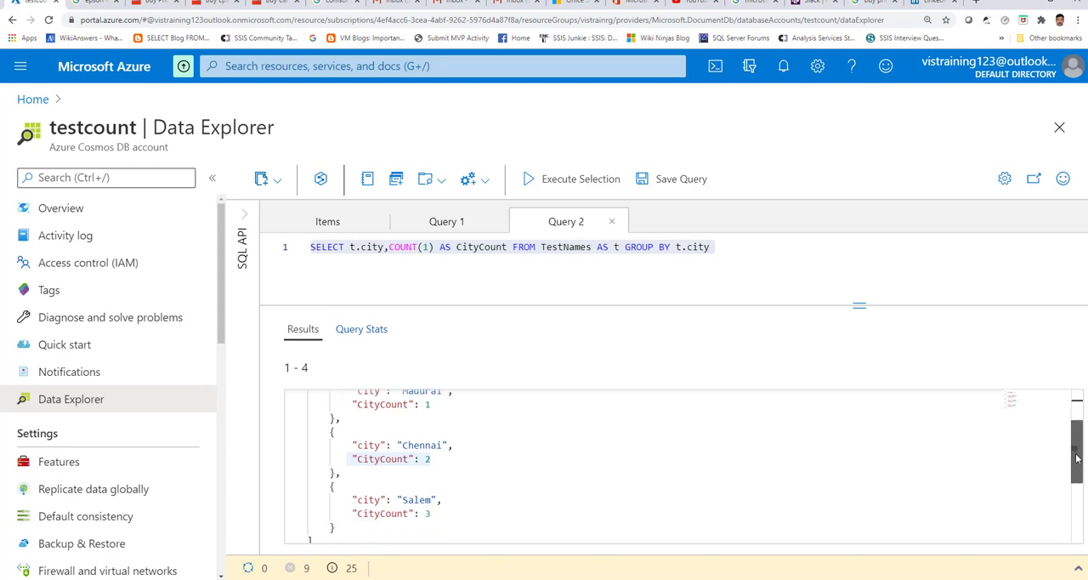
scroll(down, 3)
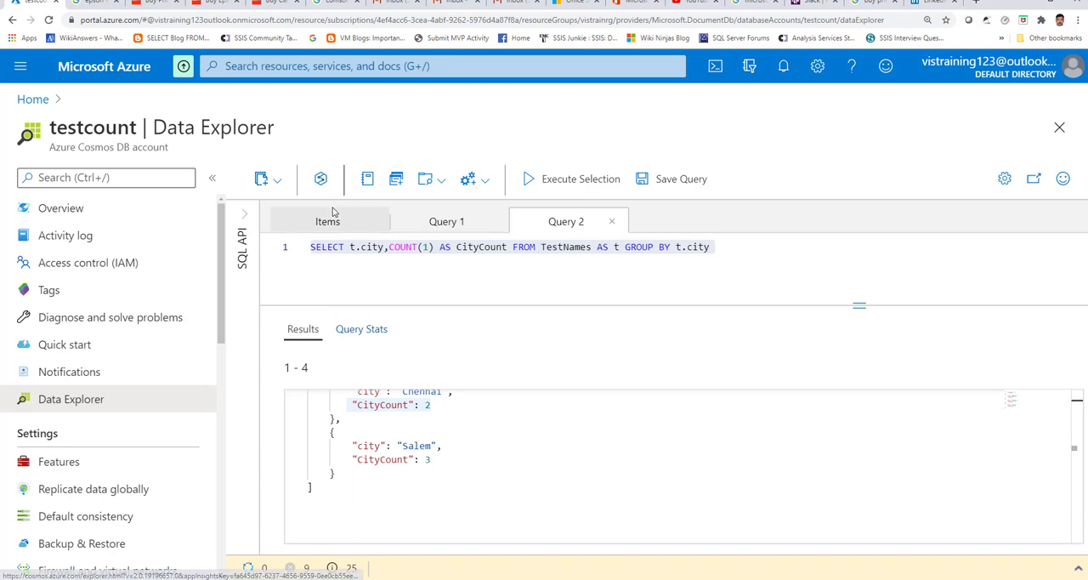
- Inspect item 107, which records town Santiago instead of city, then return to Query 2
click(327, 221)
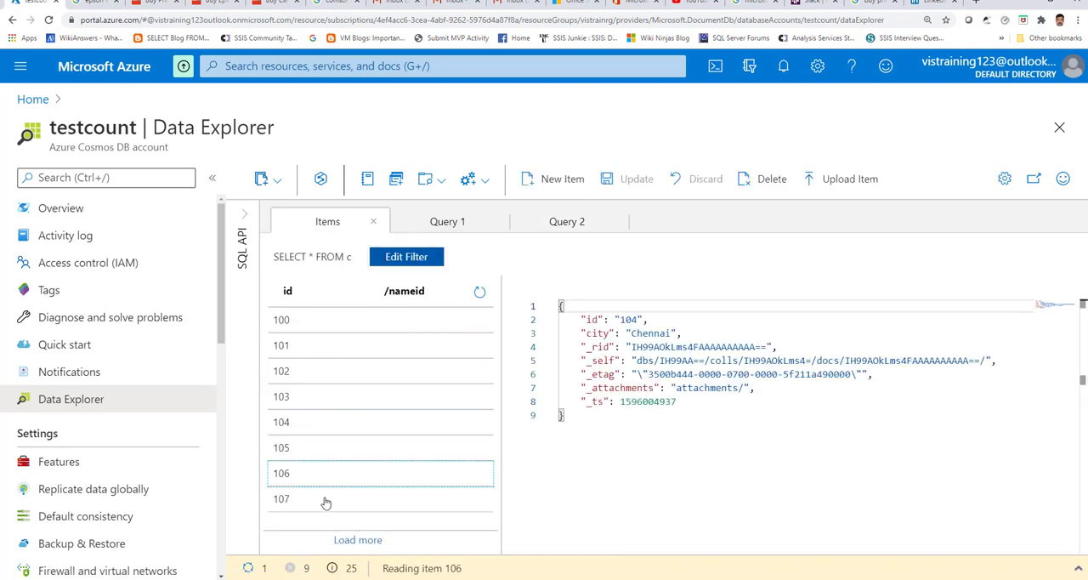
click(282, 498)
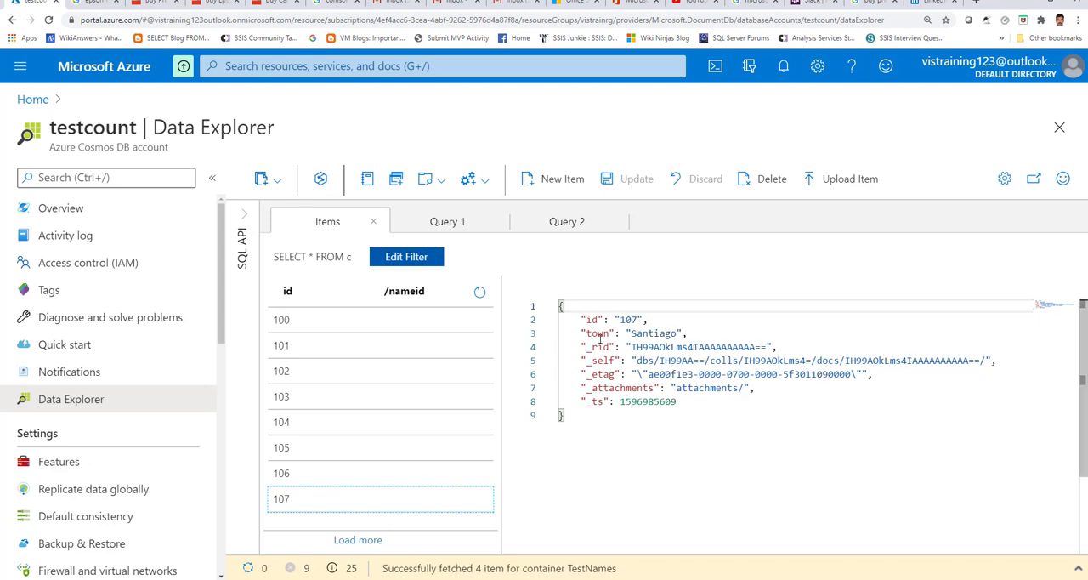
mouse_move(599, 337)
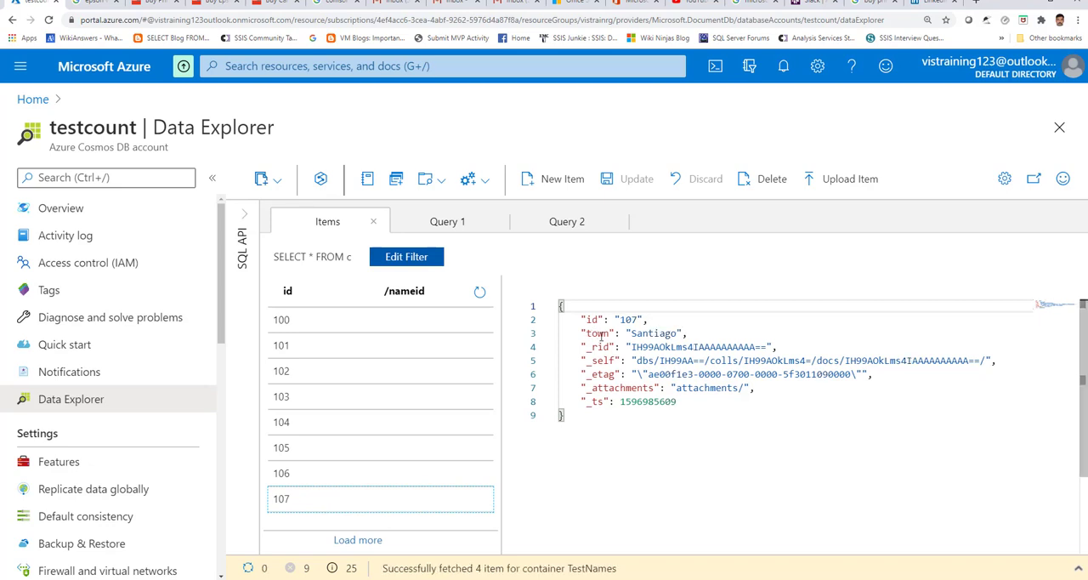
click(567, 221)
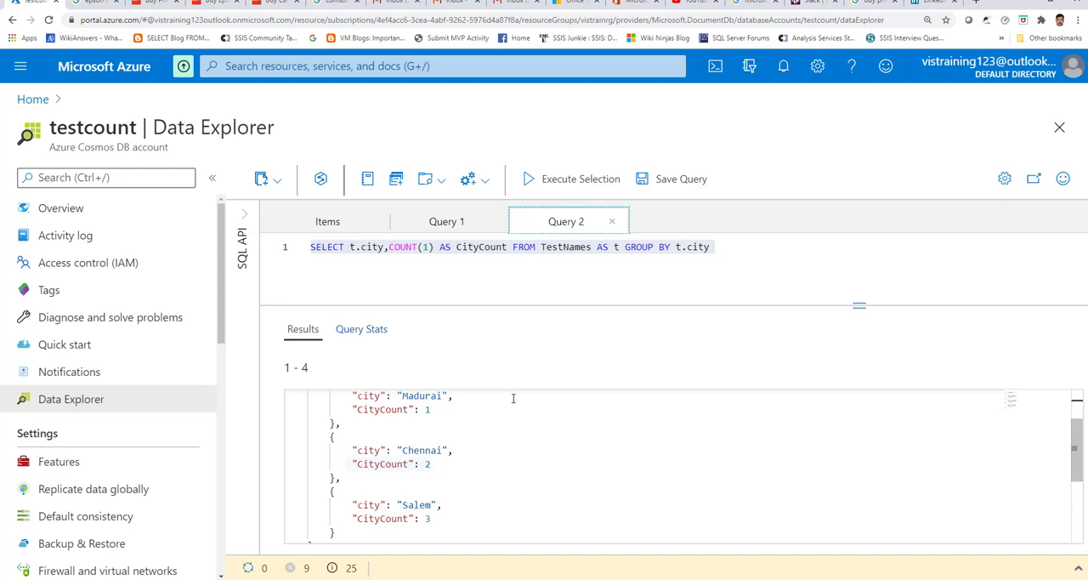
mouse_move(524, 515)
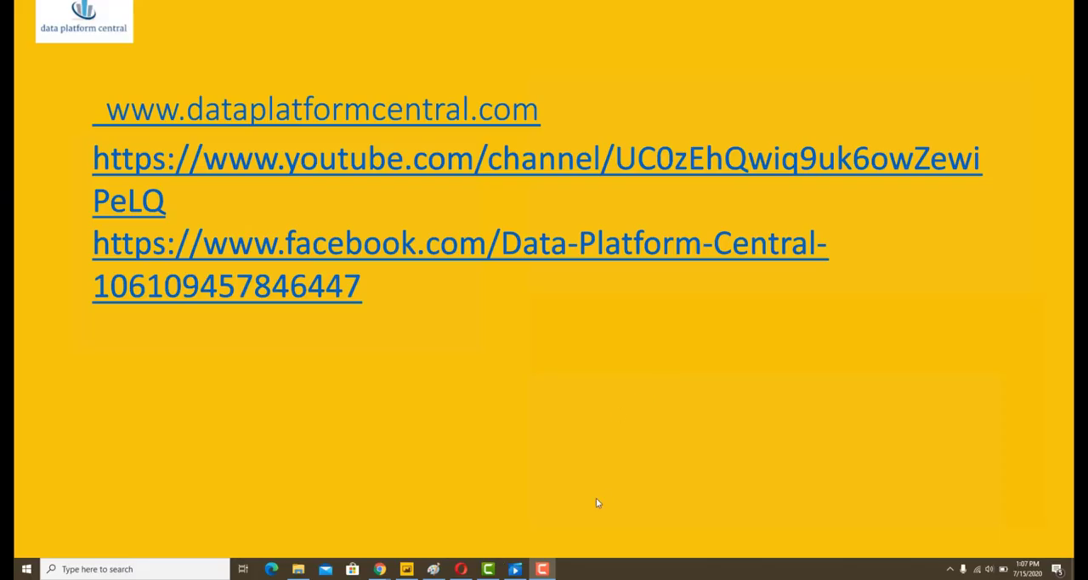
mouse_move(666, 376)
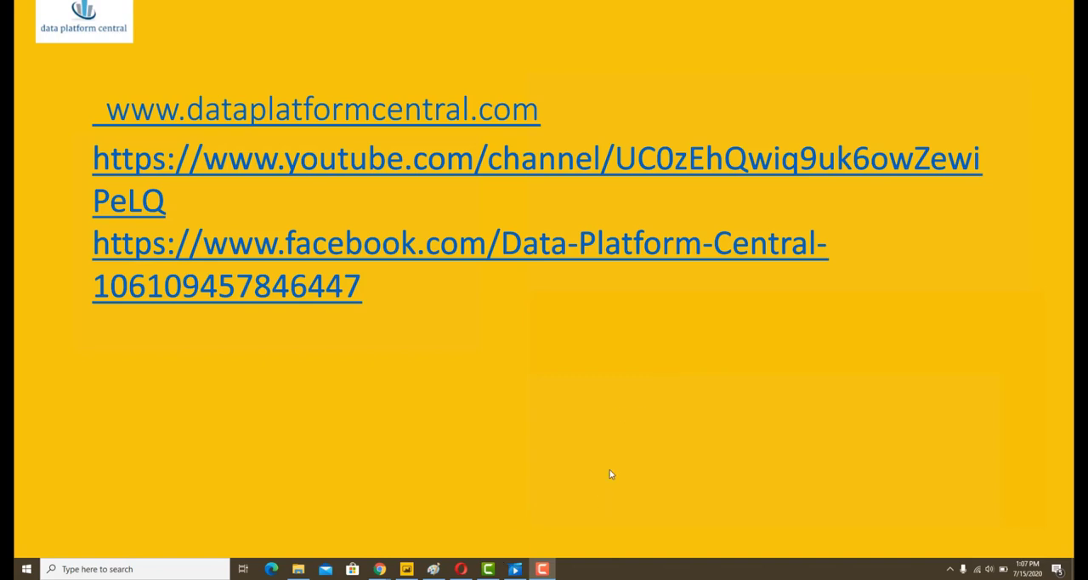
mouse_move(667, 376)
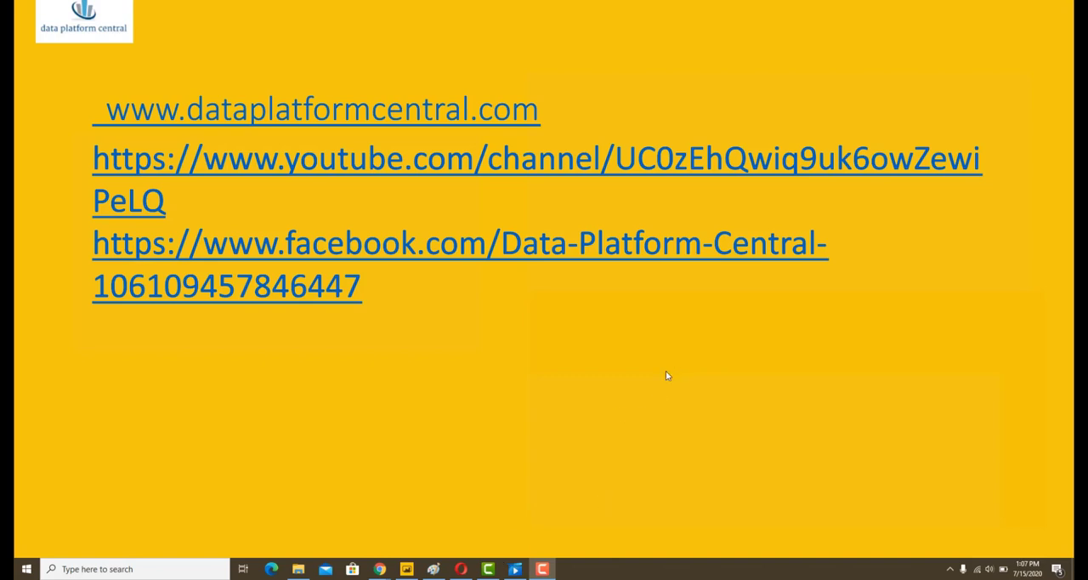